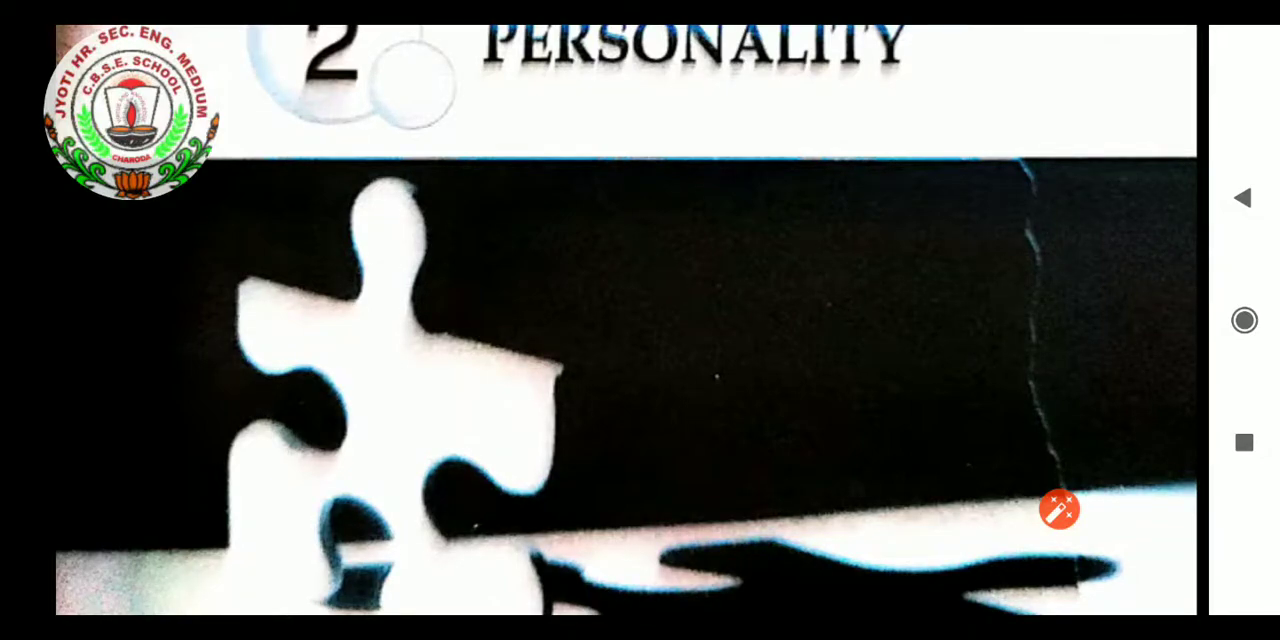
pyautogui.scroll(3)
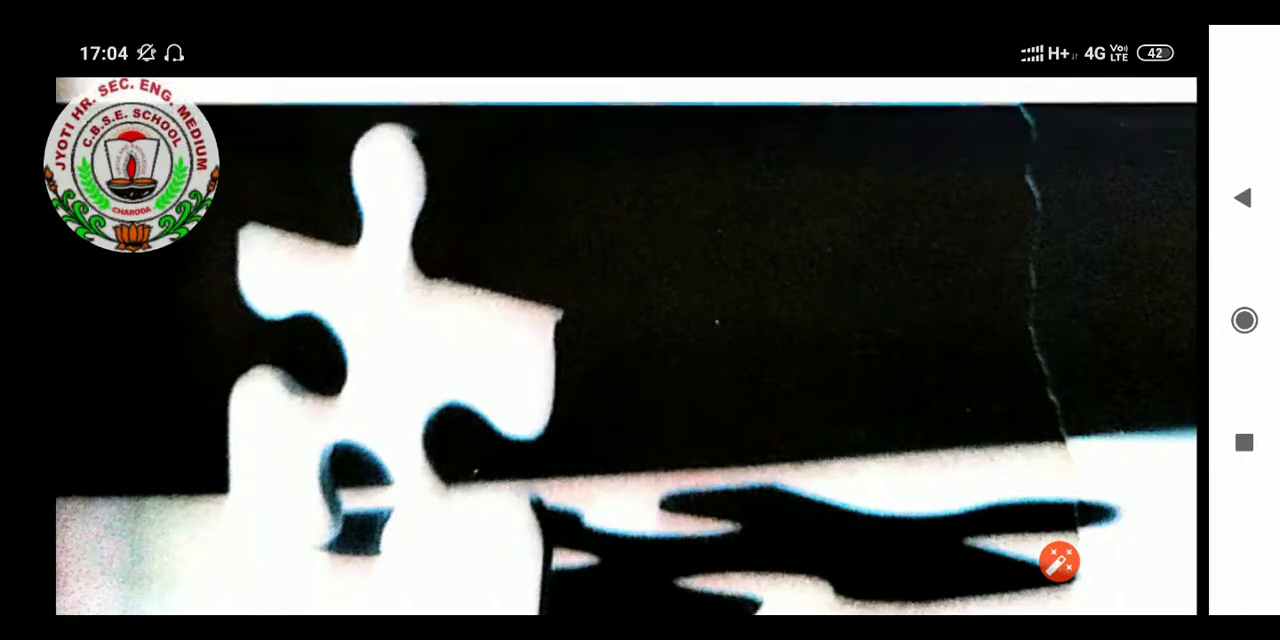
pyautogui.scroll(-3)
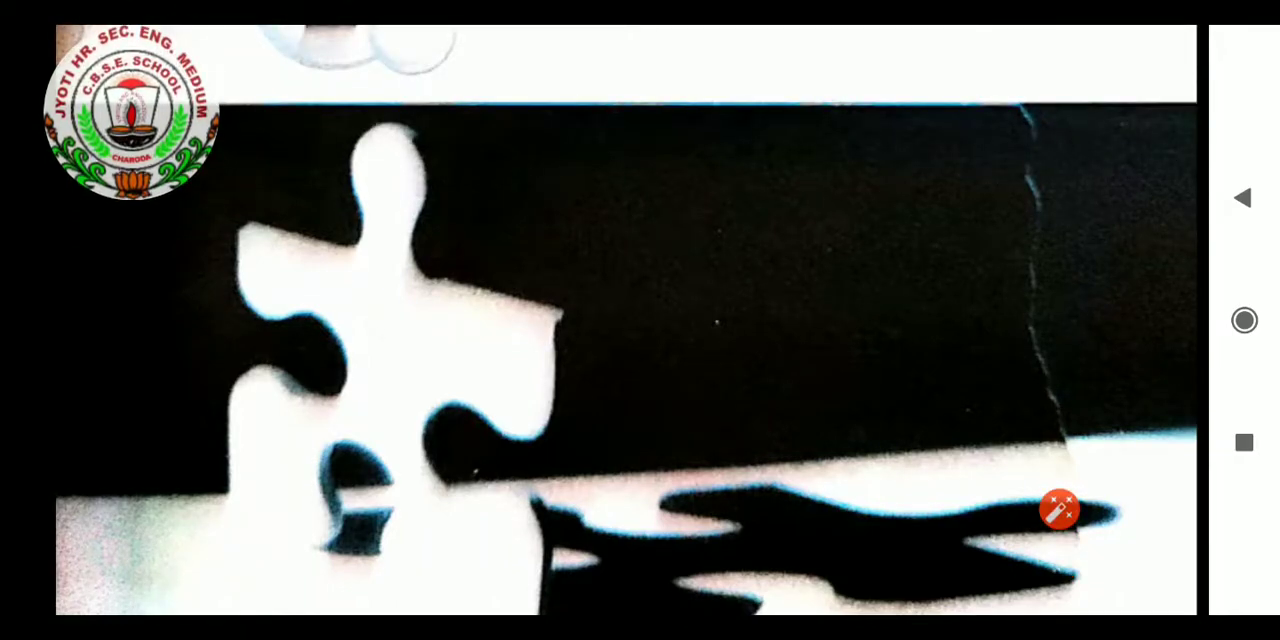